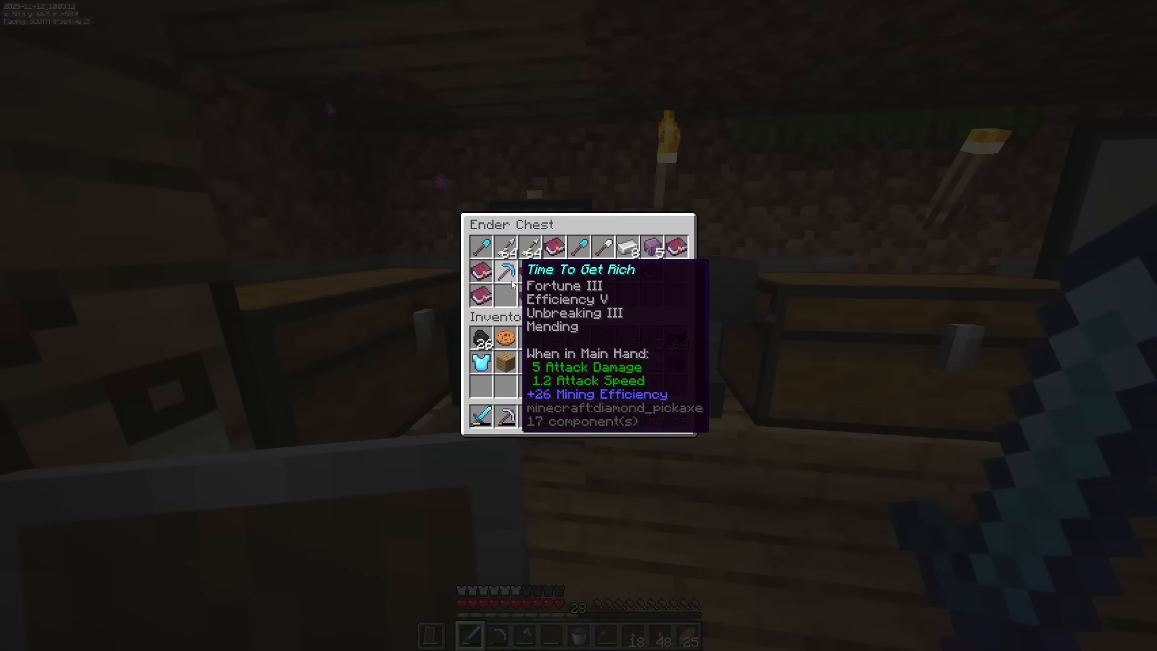
# Begin the m_vao vertex array setup for the square in Start().
pyautogui.press('Escape')
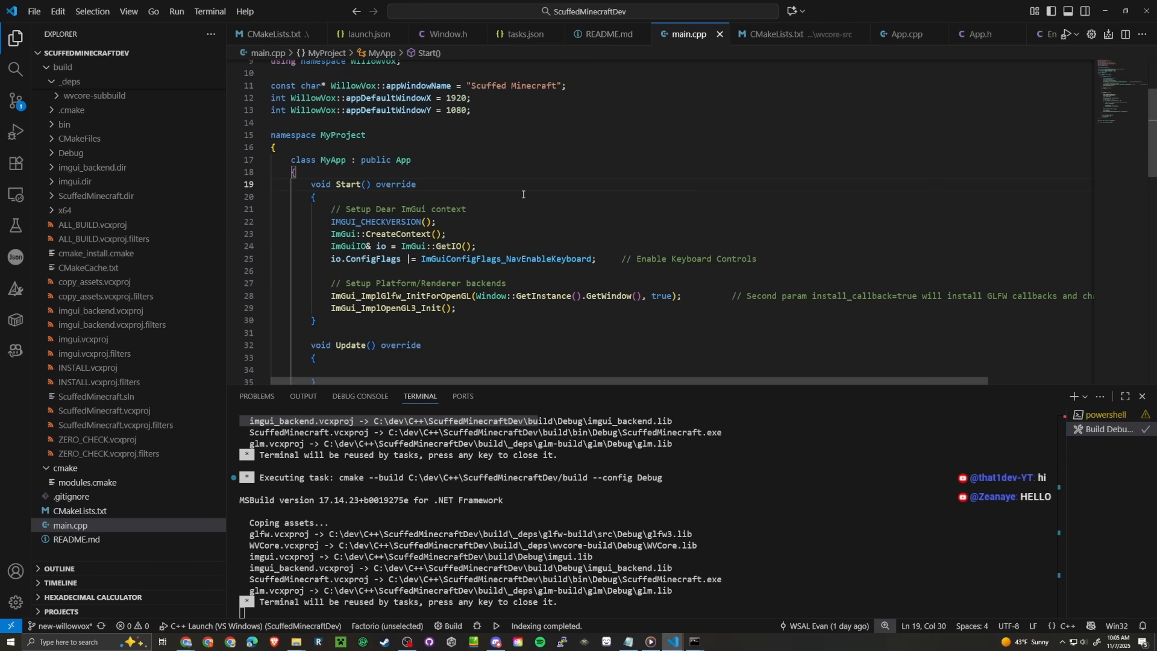
pyautogui.scroll(-3)
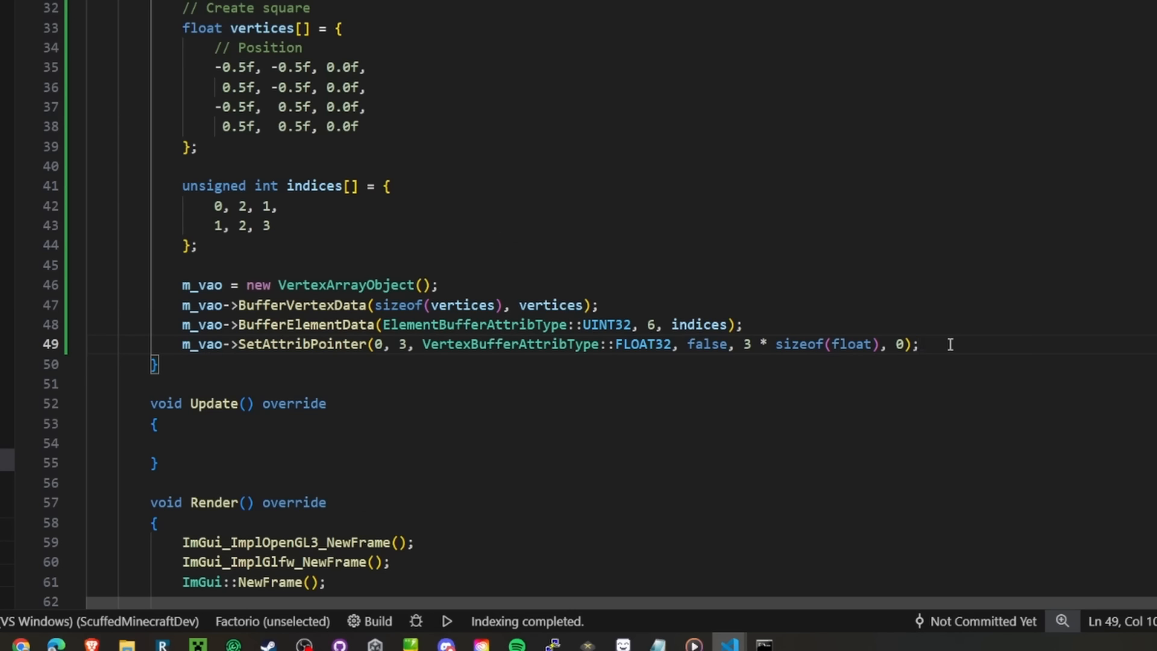
pyautogui.write('m_va')
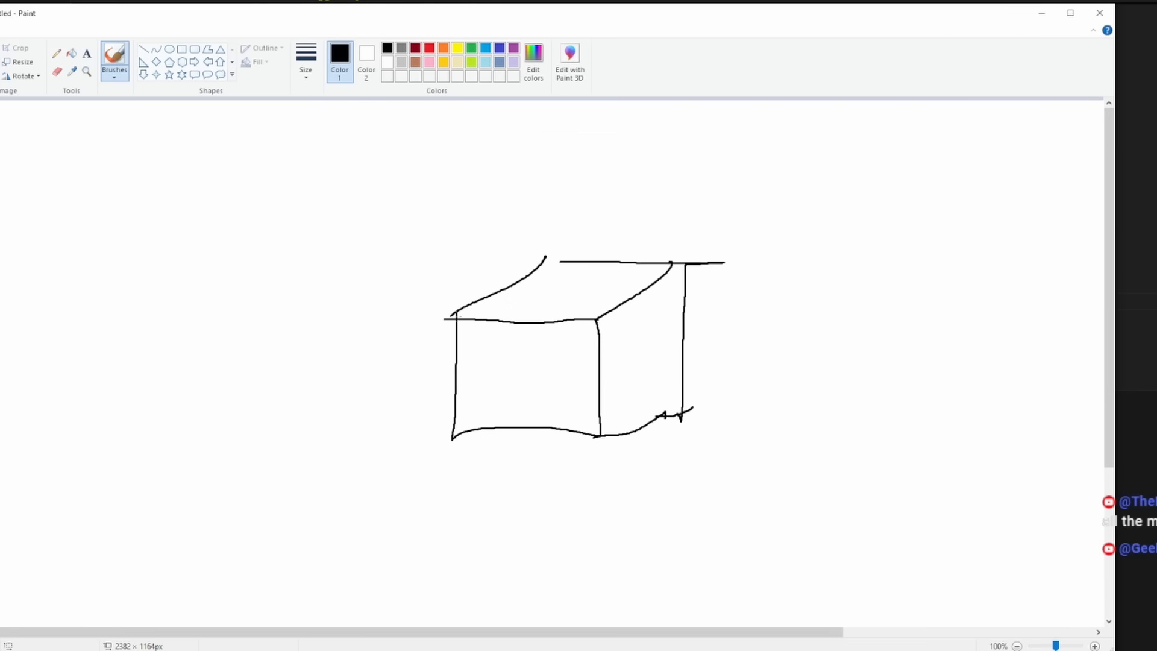
# Draw one edge of the cube outline on the Paint canvas.
pyautogui.moveTo(426, 303); pyautogui.dragTo(426, 340)
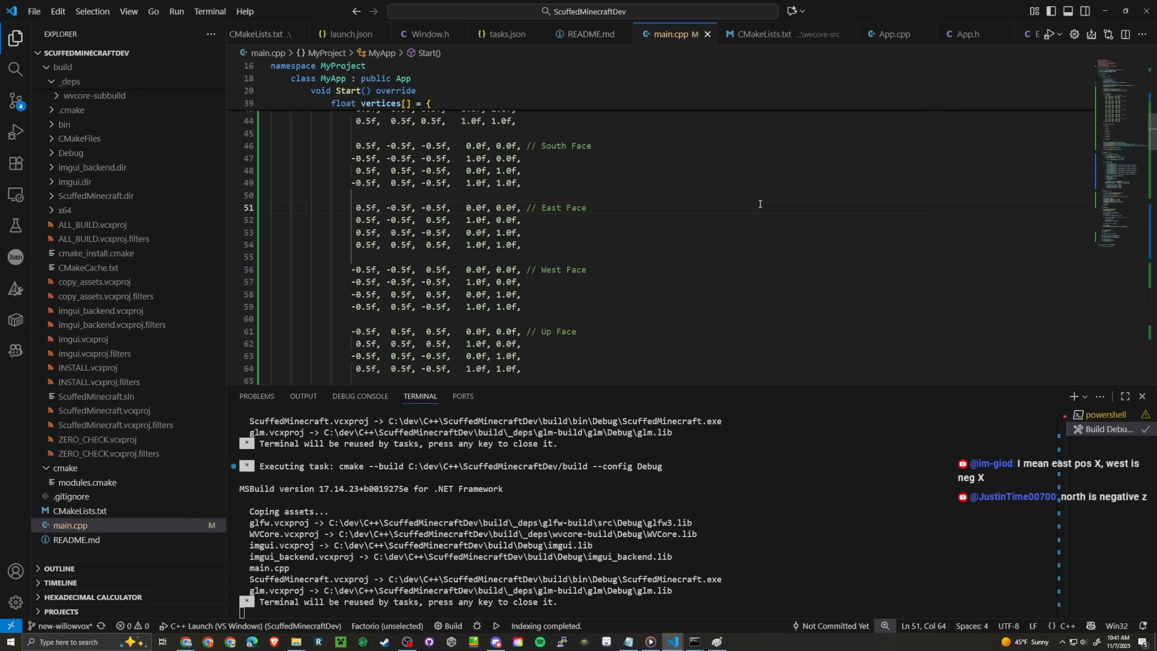
pyautogui.moveTo(456, 178)
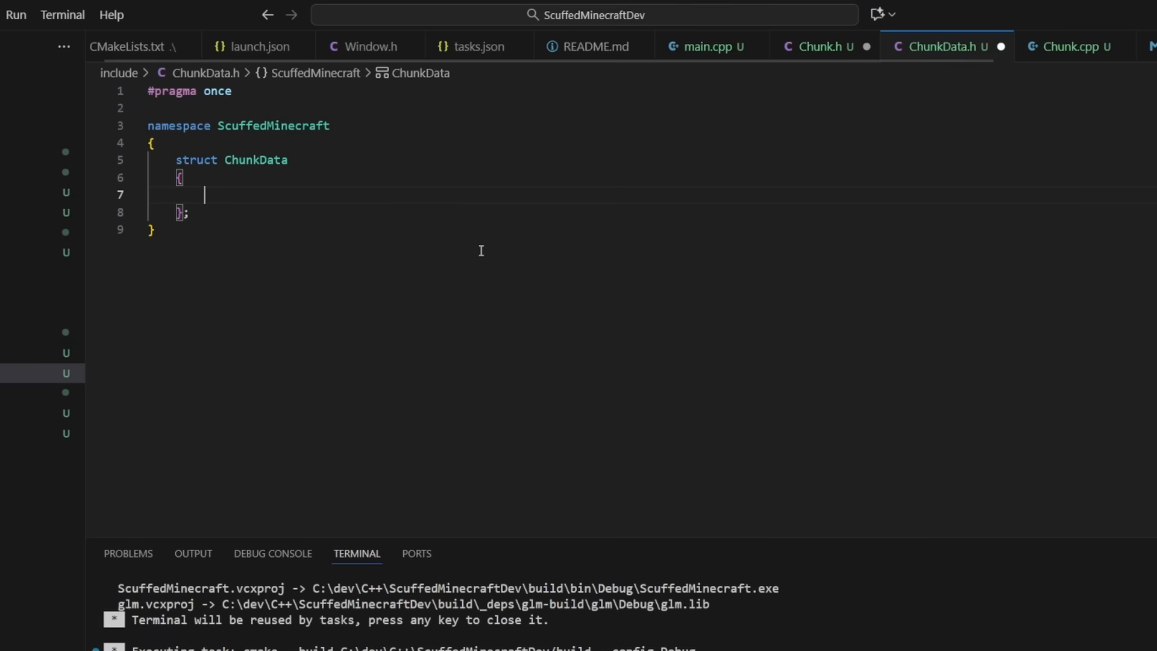
# Add a bool to ChunkData, then start a std::vector declaration in Chunk.cpp.
pyautogui.write('bool')
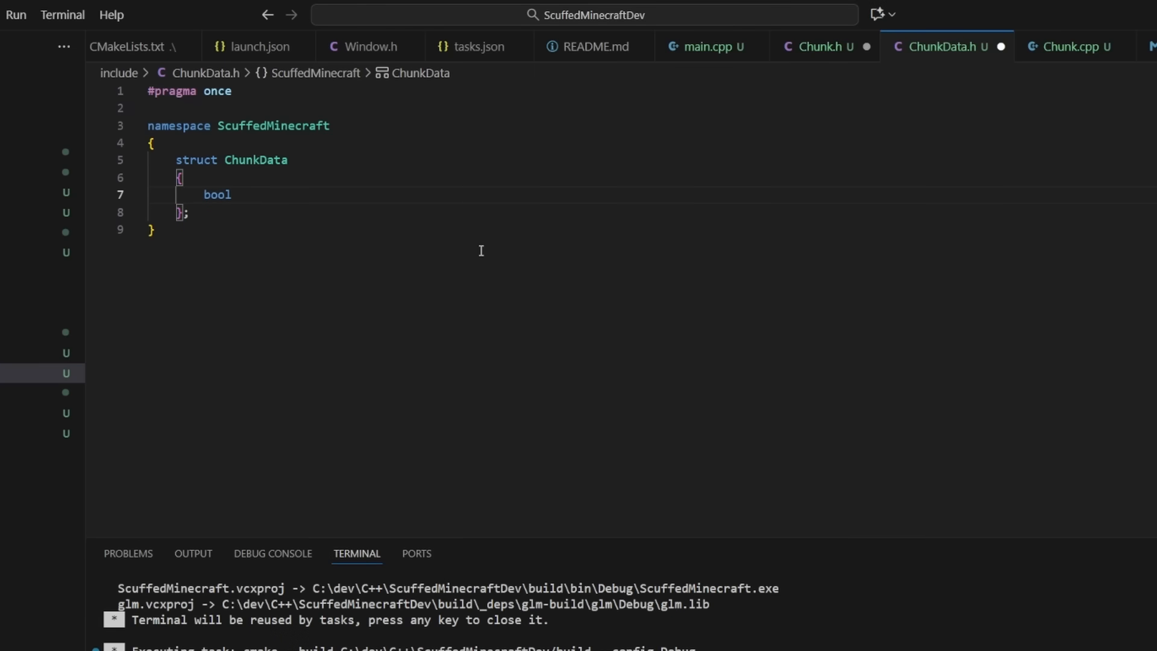
pyautogui.click(1074, 47)
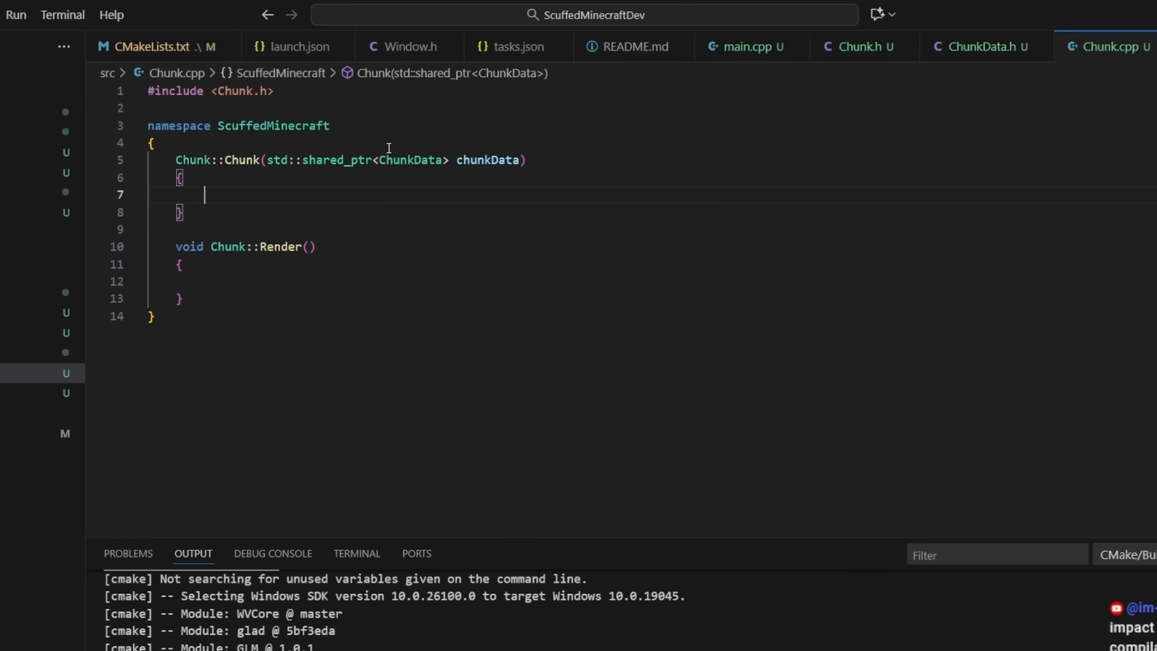
pyautogui.write('std::vect')
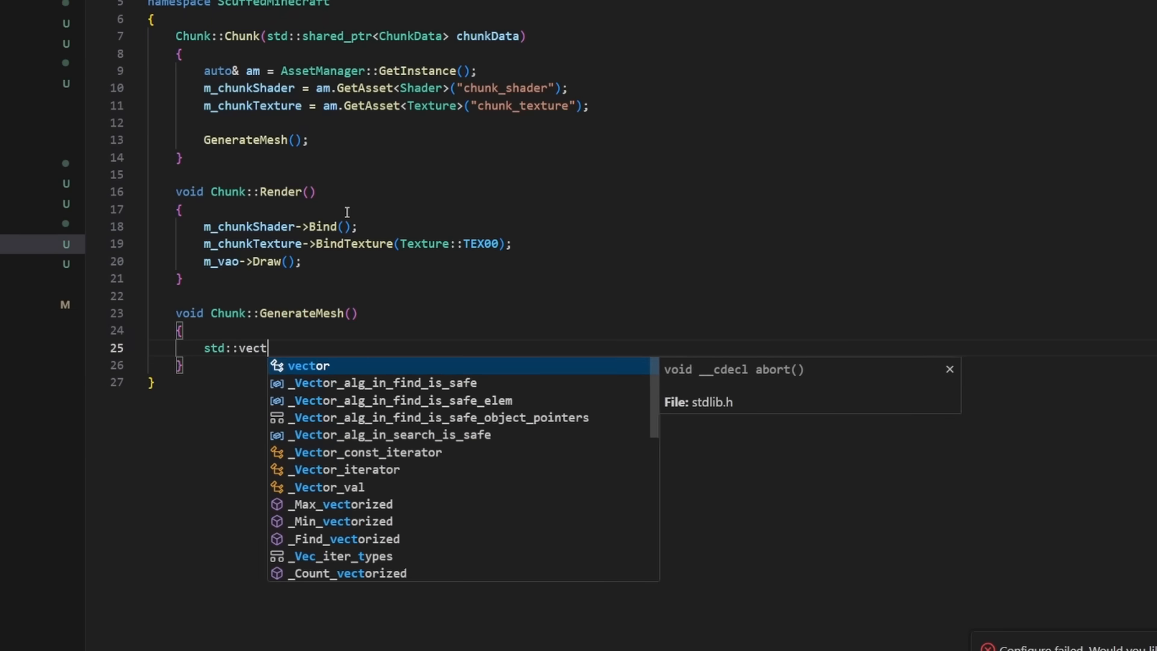
pyautogui.write('or<ChunkVertex> vertices;')
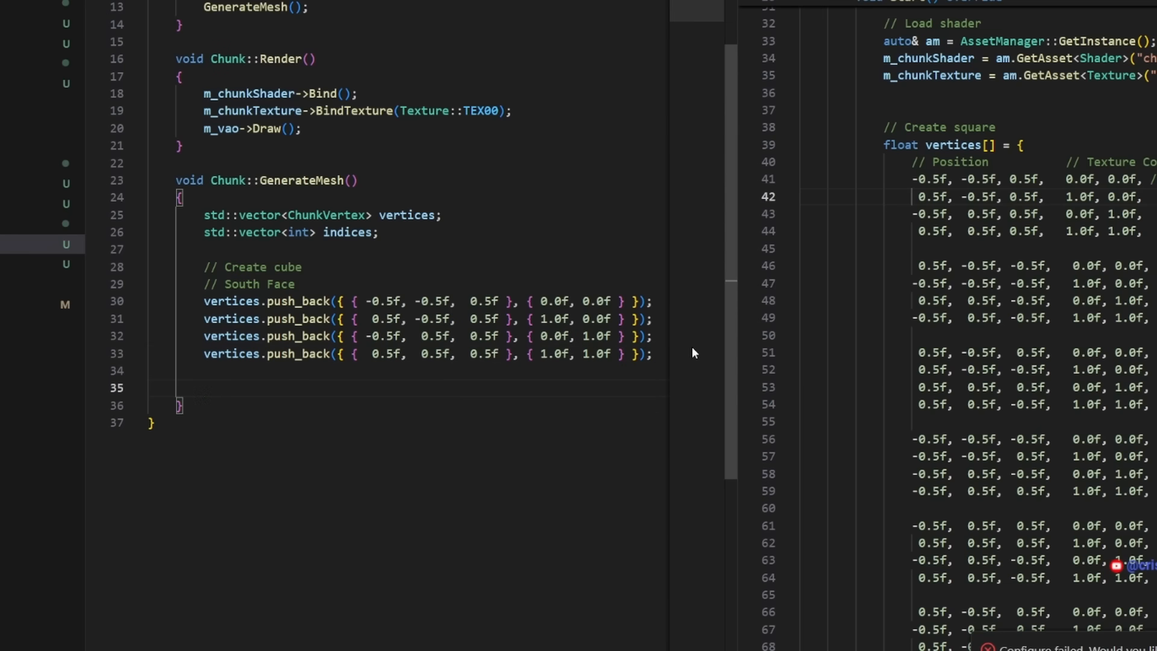
# Add indices.push_back(indexCount + n) lines for the south face's triangles.
pyautogui.write('indices.push_back(indexCount + 0);')
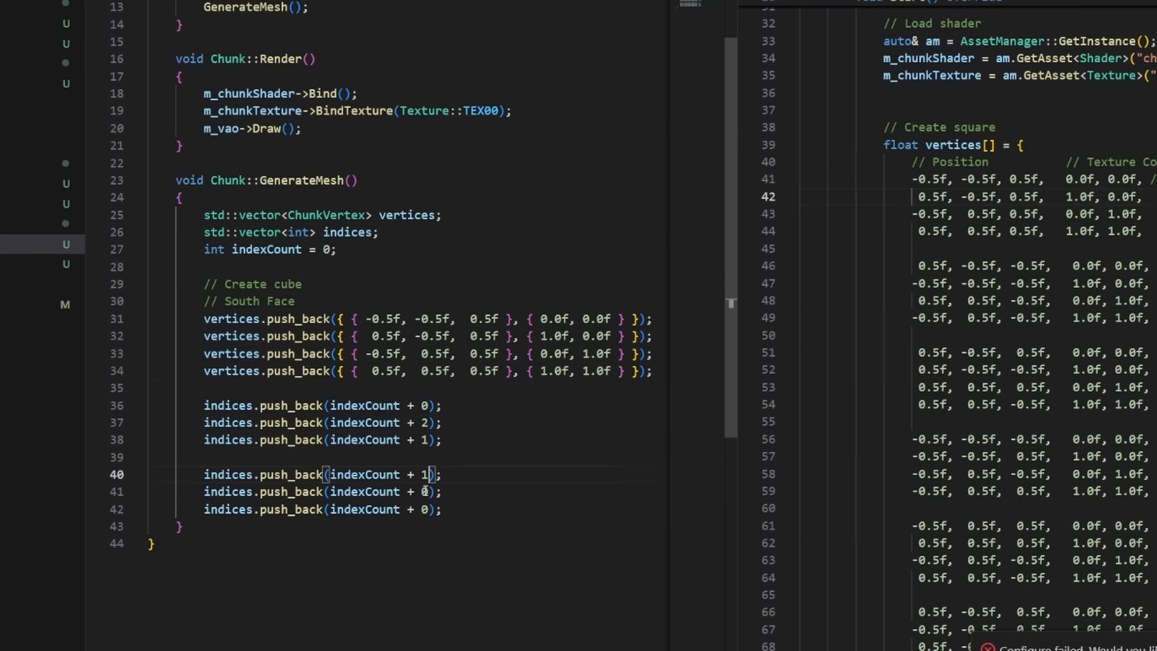
pyautogui.write('indices, vertexCount);')
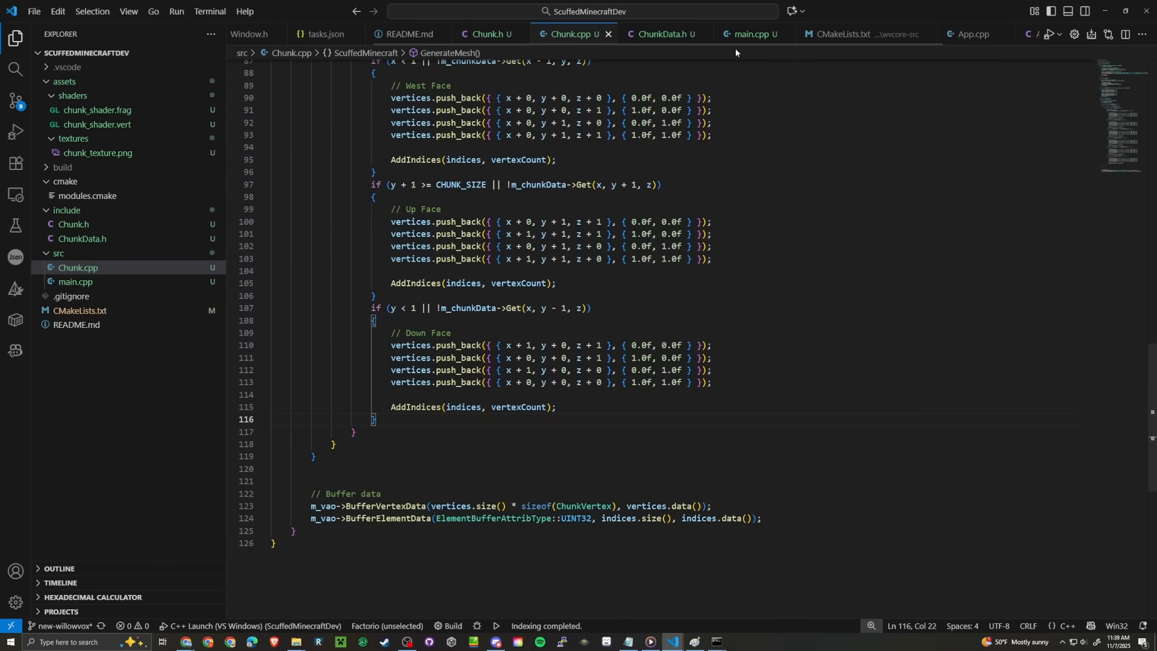
# Add a continue inside the voxel loop so empty blocks are skipped.
pyautogui.click(747, 33)
pyautogui.write('if (!m_chunkData->Get(x, y, z + 1')
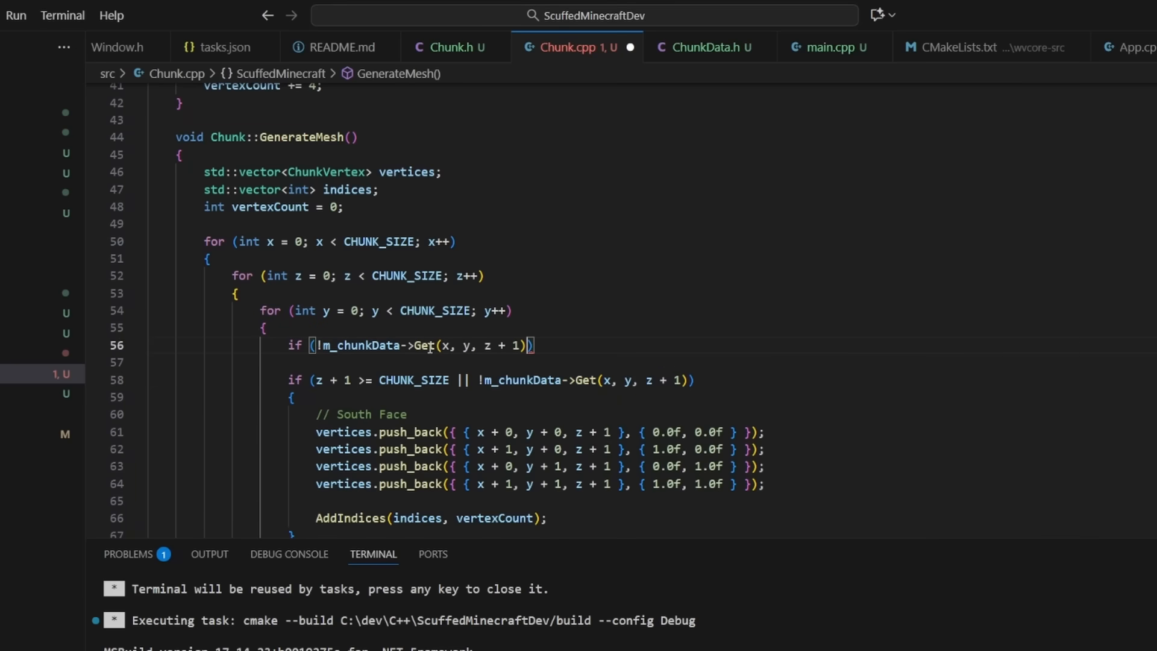
pyautogui.write('continue;')
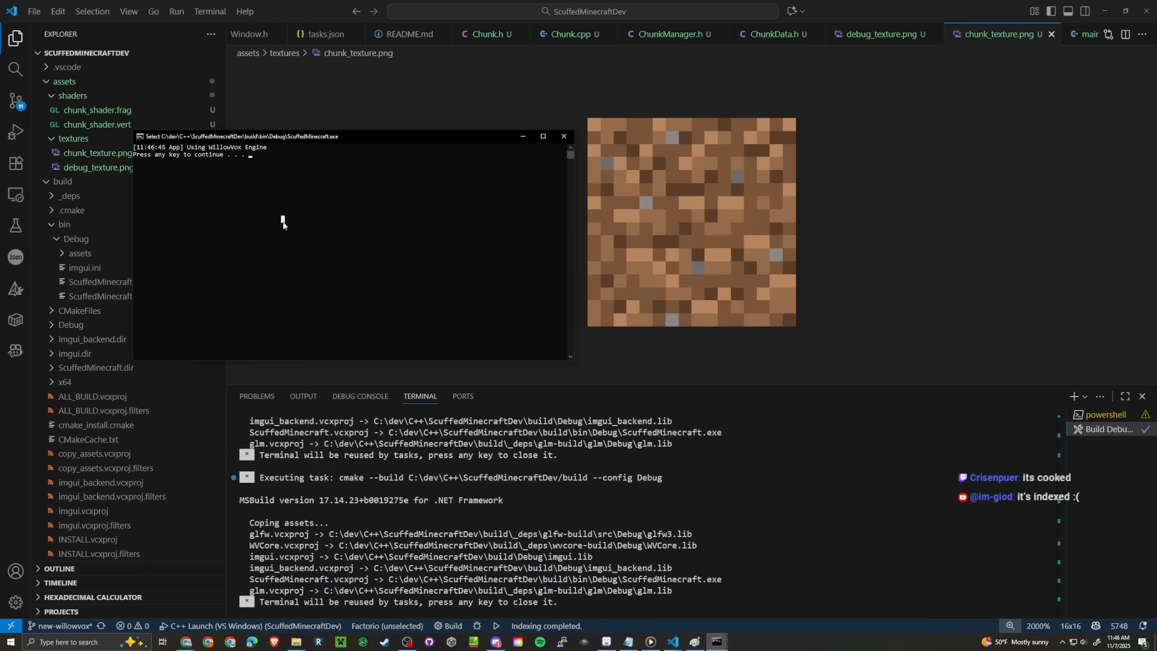
# Dismiss the finished ScuffedMinecraft console window.
pyautogui.press('enter')
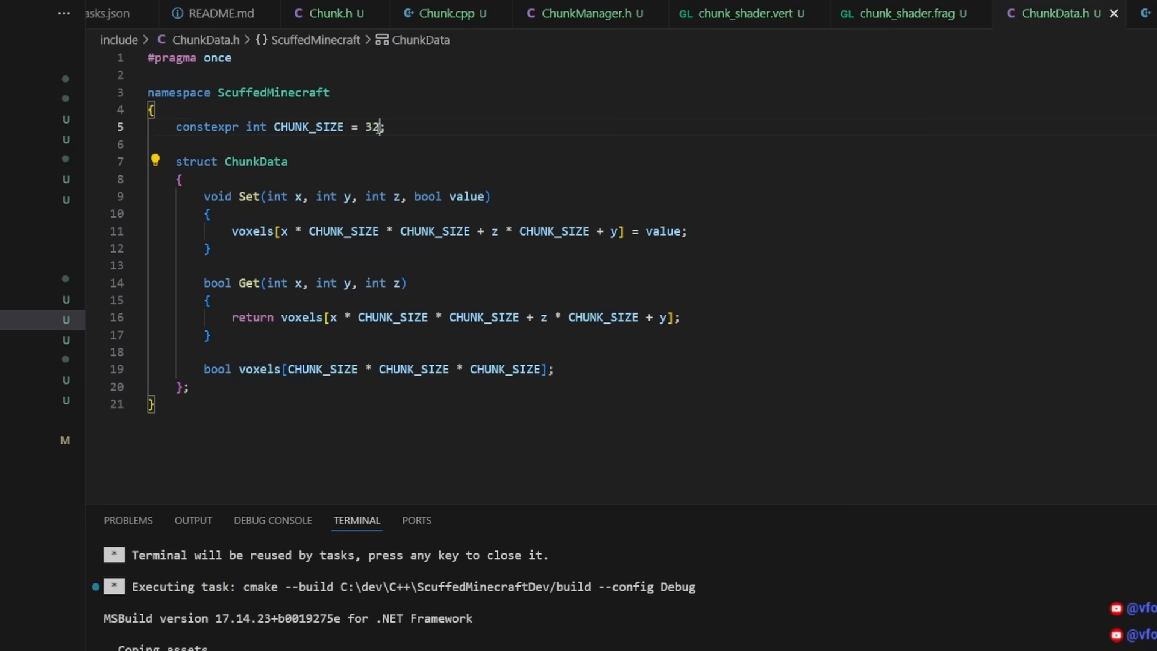
# Edit the CHUNK_SIZE constant in ChunkData.h to its new value.
pyautogui.write('4')
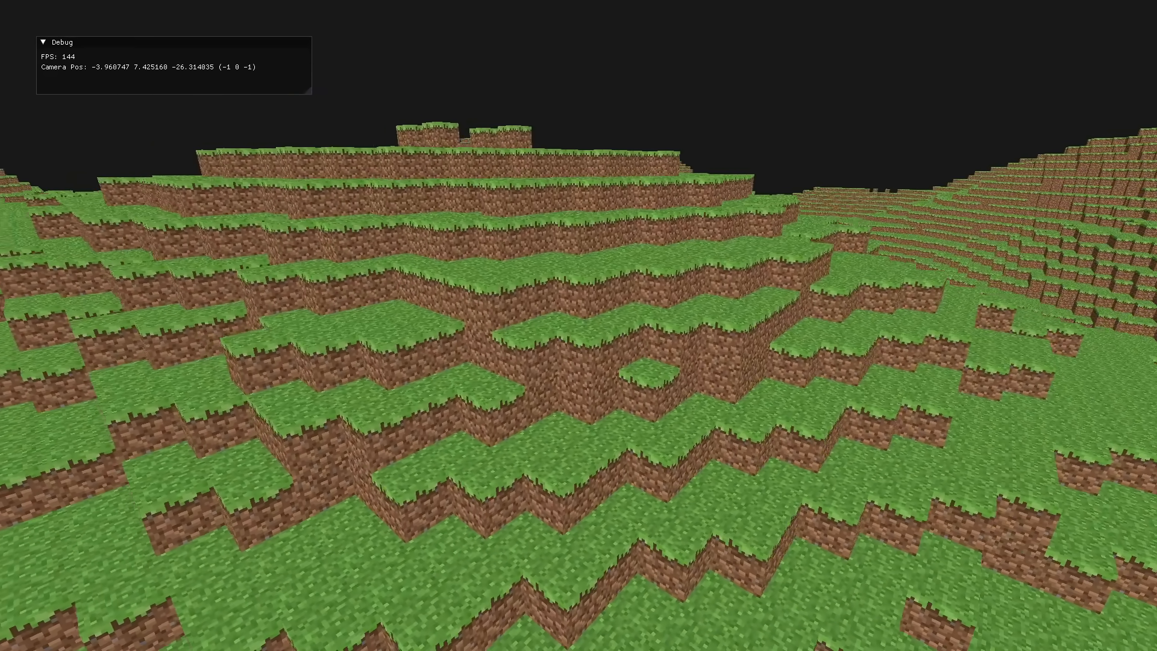
# Fly the camera forward across the grass-and-dirt terrain.
pyautogui.press('w')
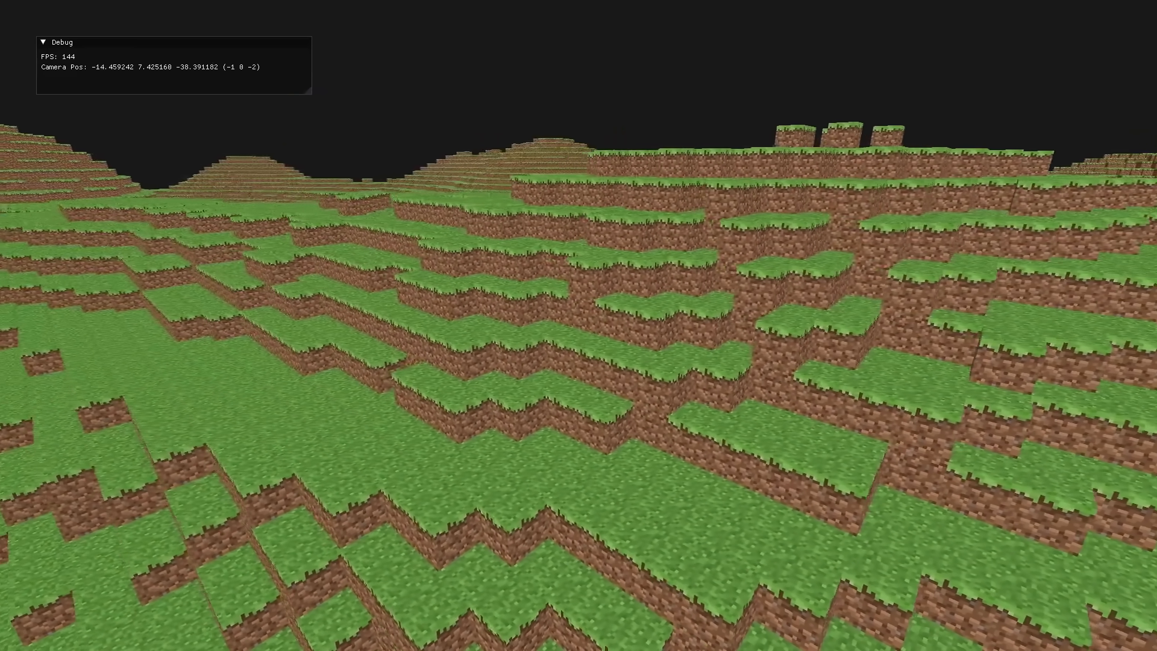